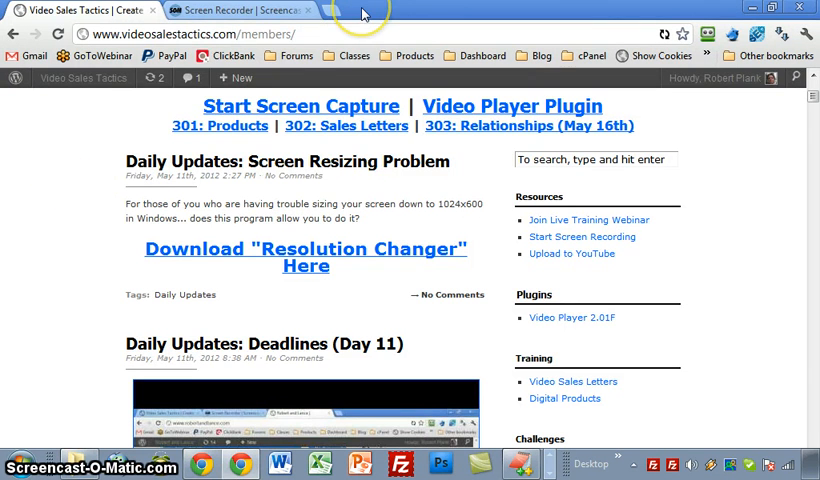
Enable Auto-hide for the taskbar from its Properties and leave the desktop showing.
right_click(620, 464)
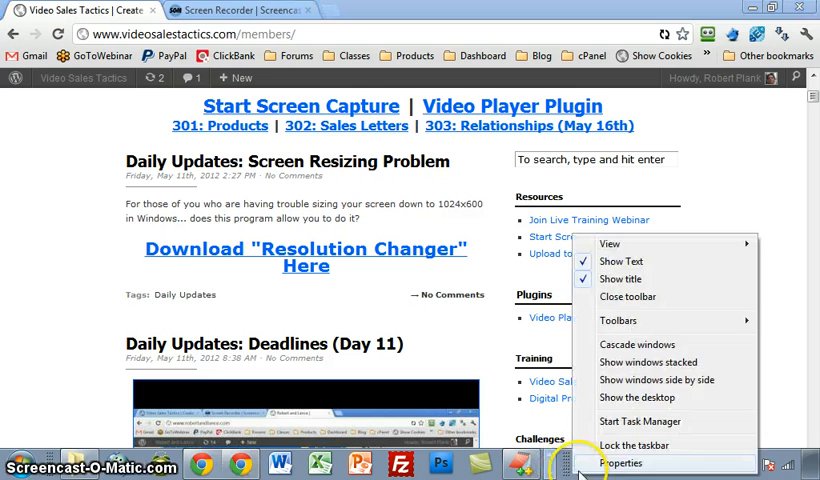
click(624, 464)
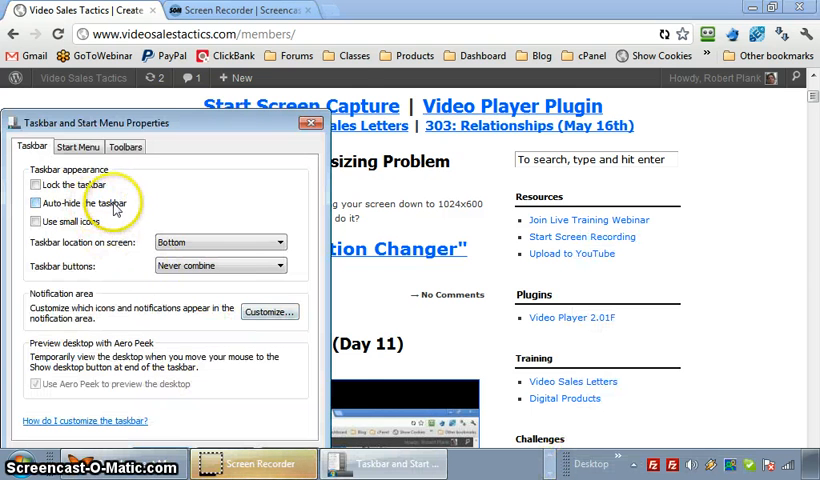
click(310, 122)
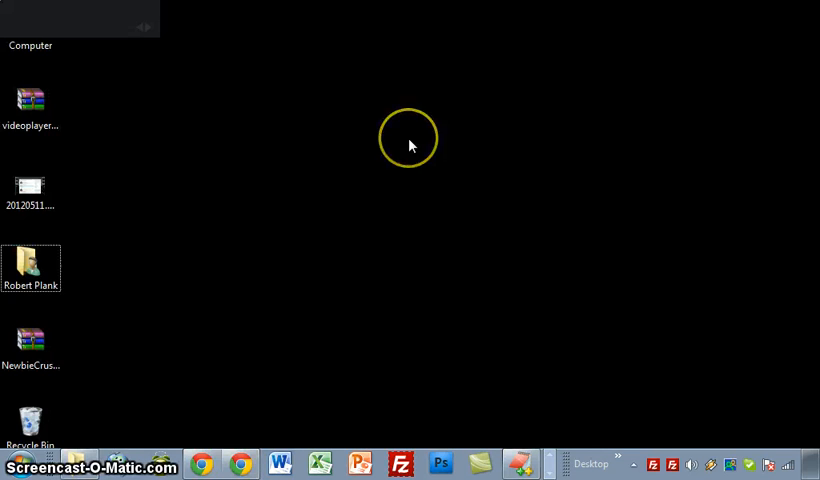
Browse the Screen resolution slider options around 1024 × 768, then return to the blog post.
right_click(408, 140)
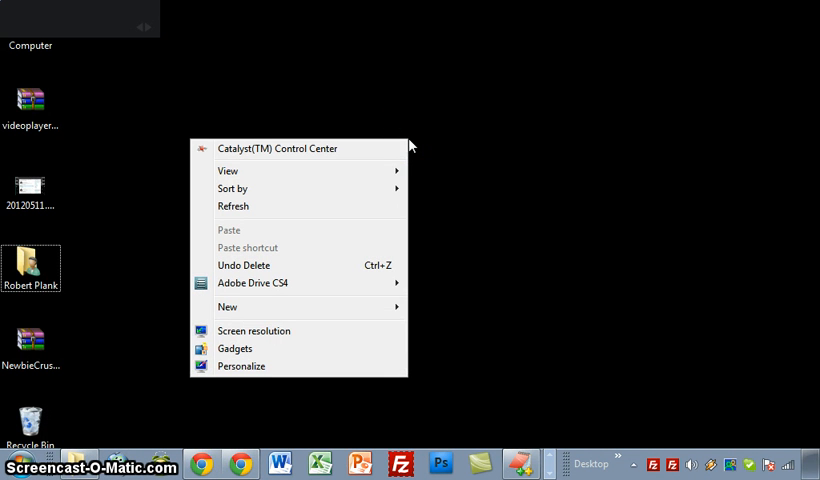
click(254, 330)
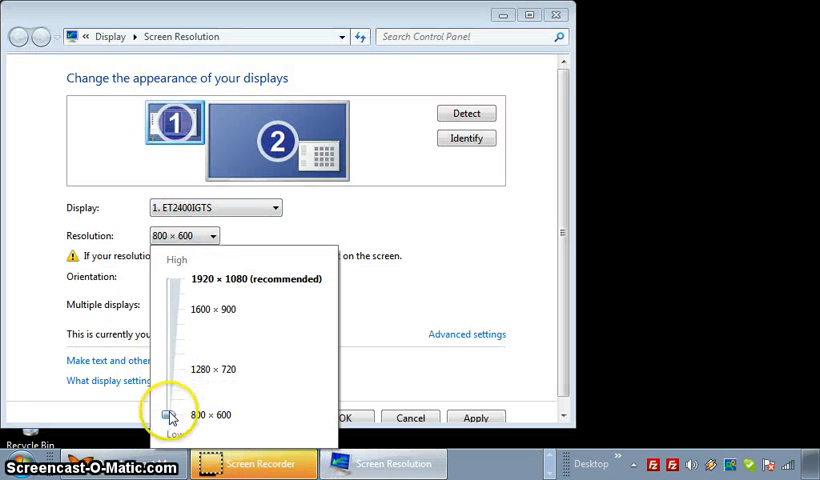
drag(168, 416, 168, 386)
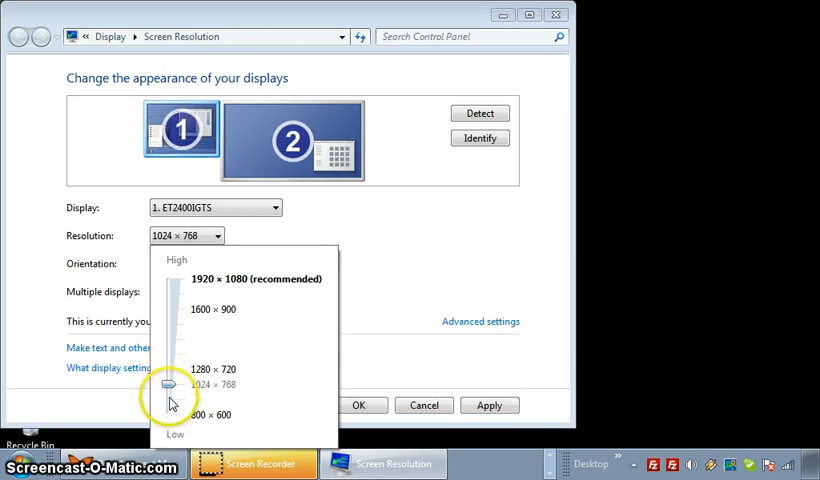
drag(170, 384, 170, 400)
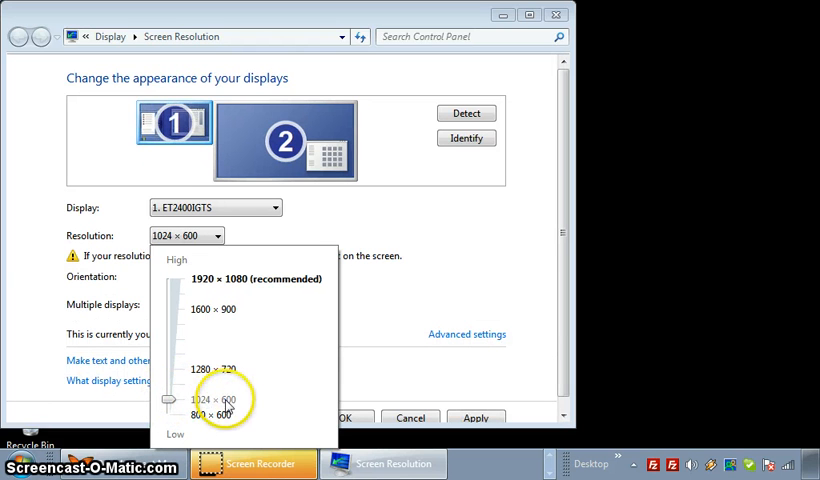
drag(168, 400, 168, 384)
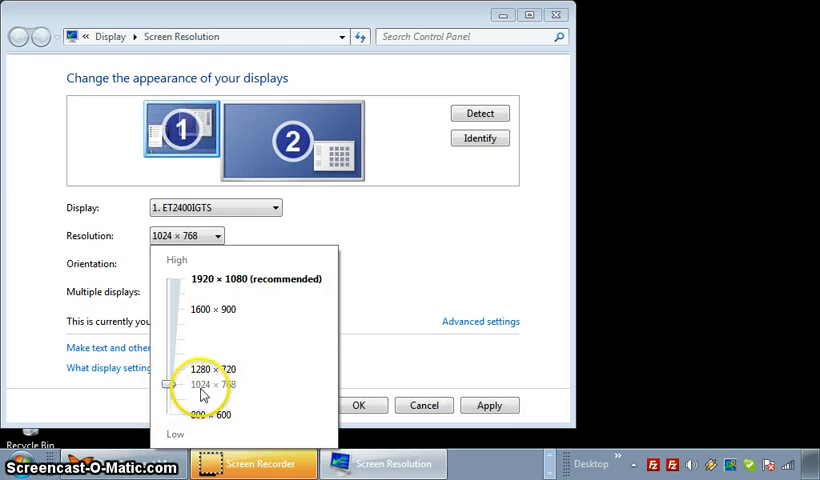
mouse_move(144, 116)
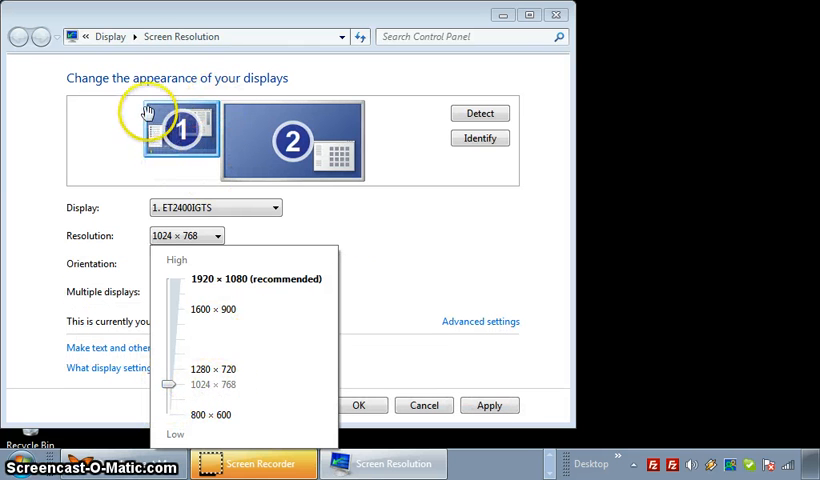
drag(170, 384, 172, 400)
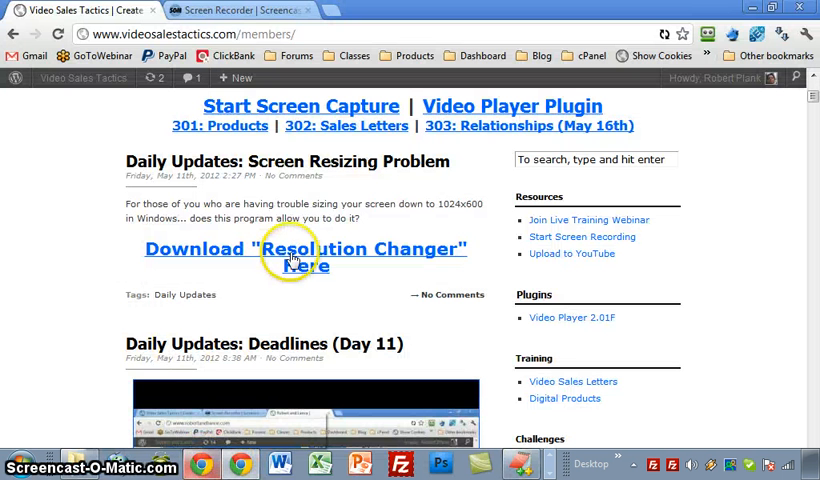
Follow the blog's download link and start the Resolution Changer SX2 download on Download.com.
click(304, 250)
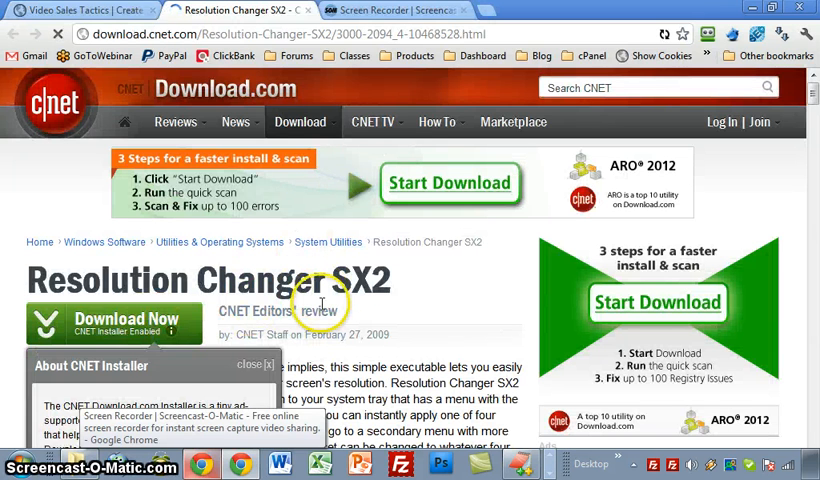
scroll(down, 3)
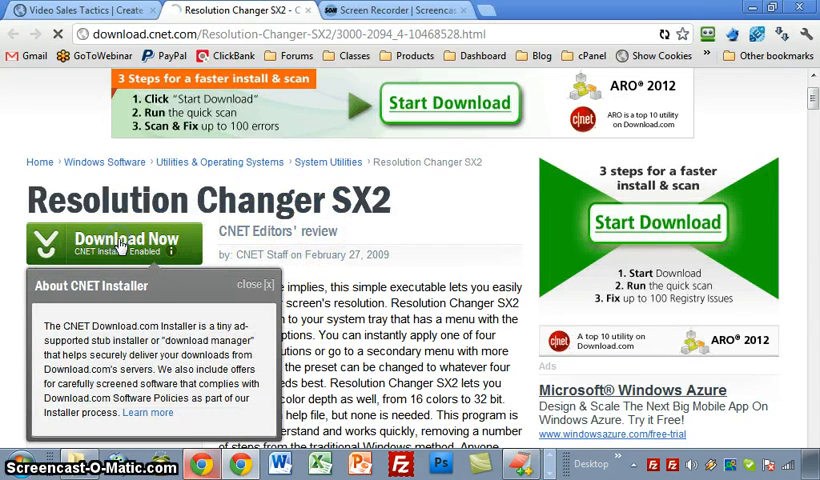
click(114, 244)
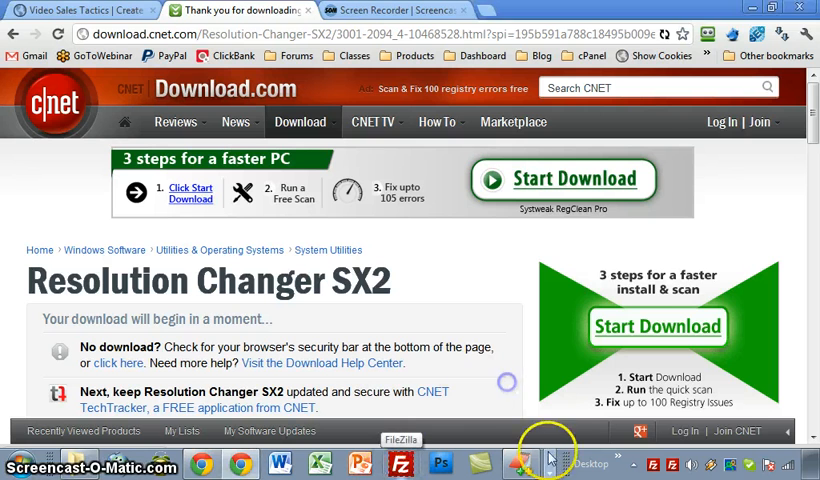
right_click(548, 458)
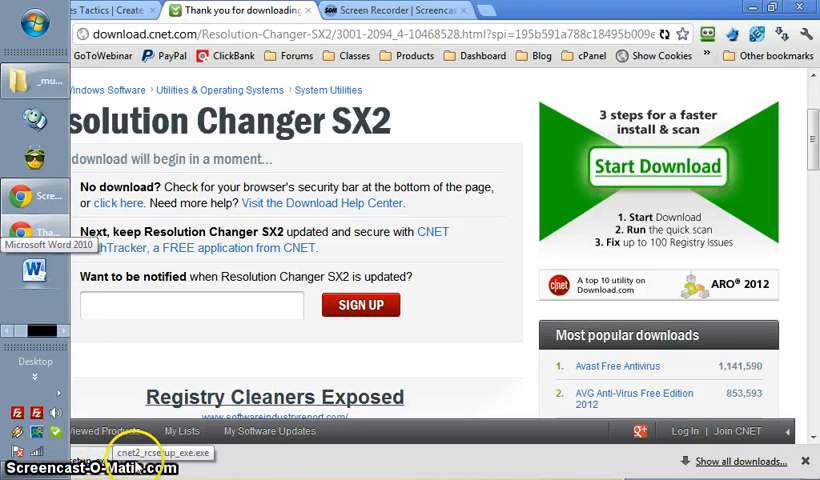
Run the downloaded CNET installer, confirm the warning and decline the bundled buzzdock offer.
click(148, 452)
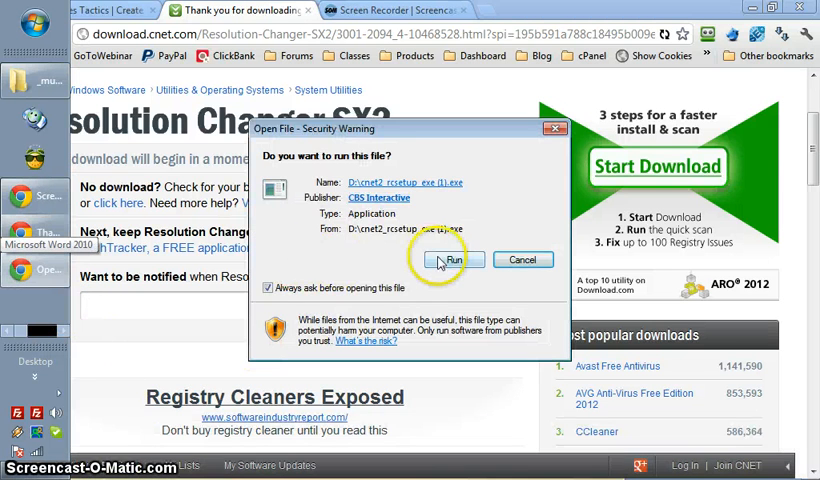
click(452, 260)
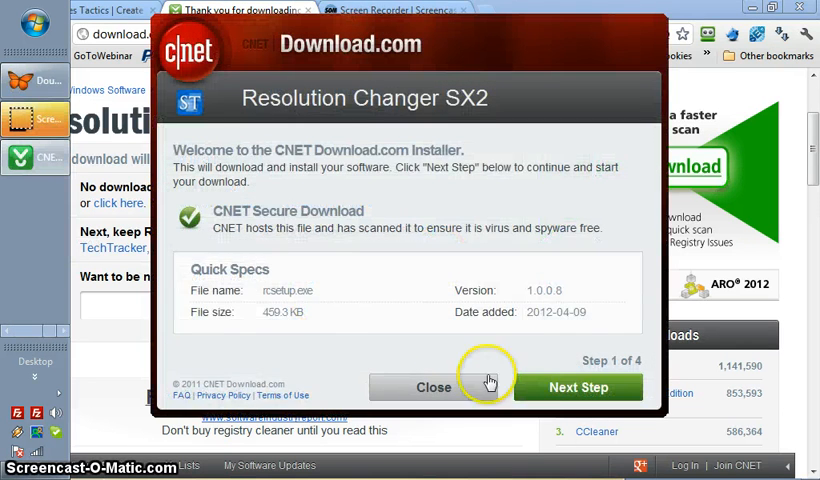
click(578, 388)
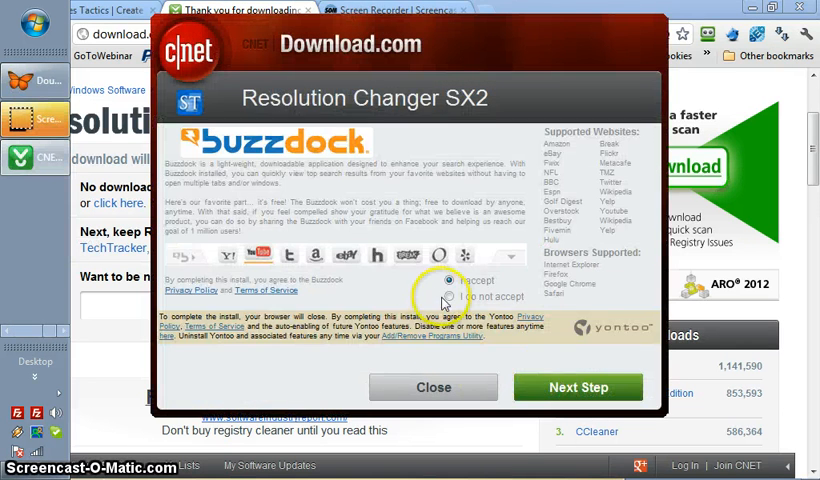
click(578, 388)
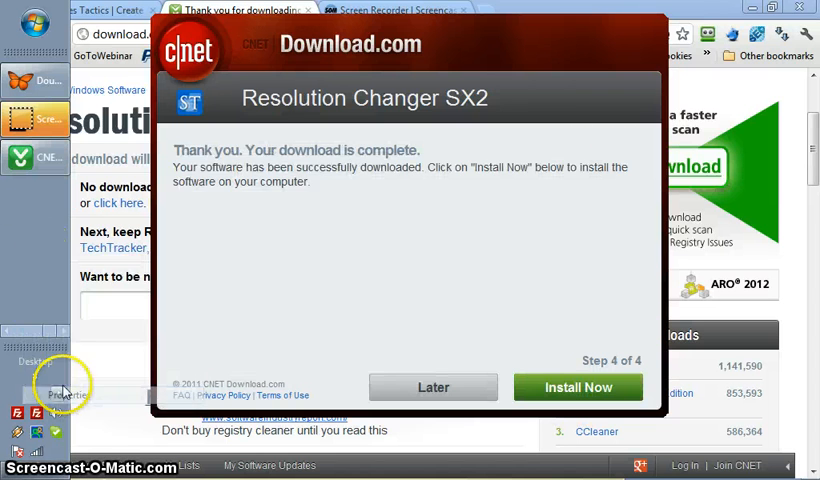
Save the taskbar settings and launch the Resolution Changer SX2 installation.
click(68, 394)
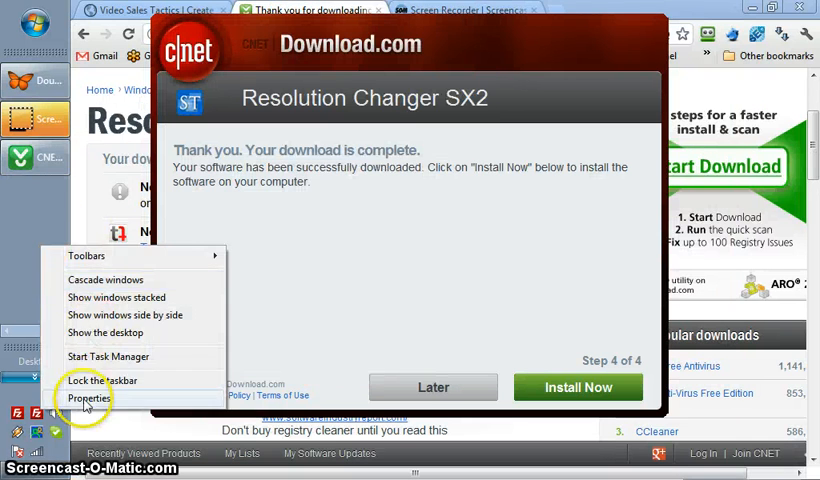
click(84, 398)
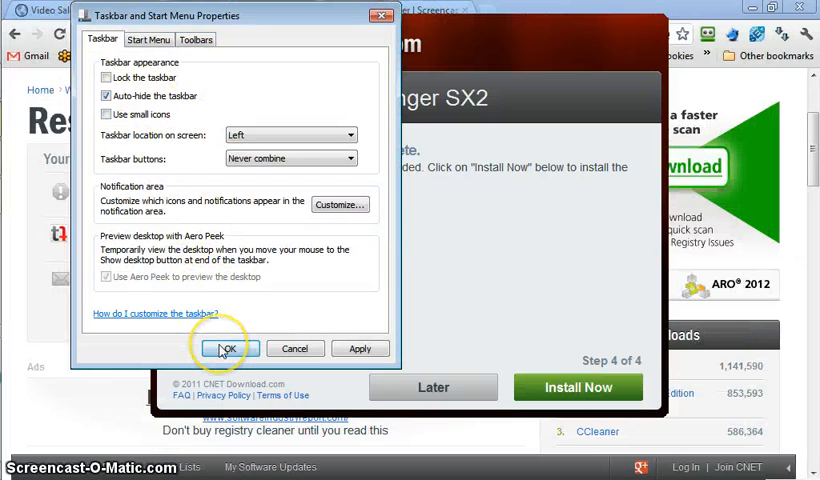
click(226, 348)
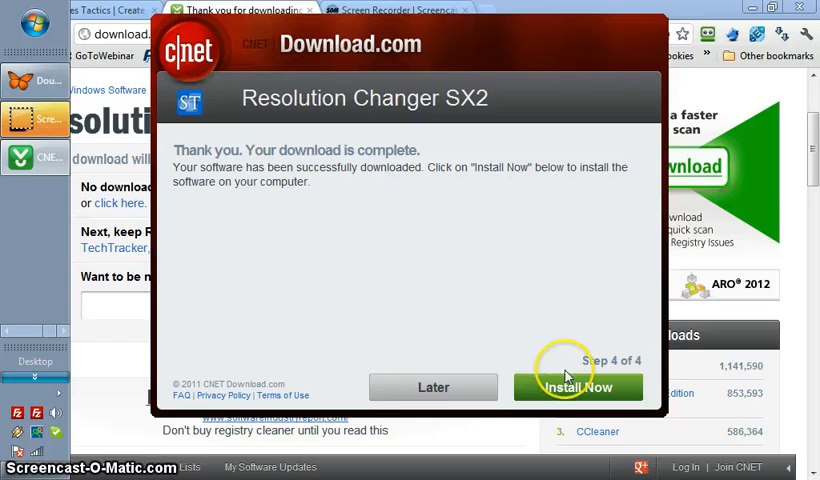
click(578, 388)
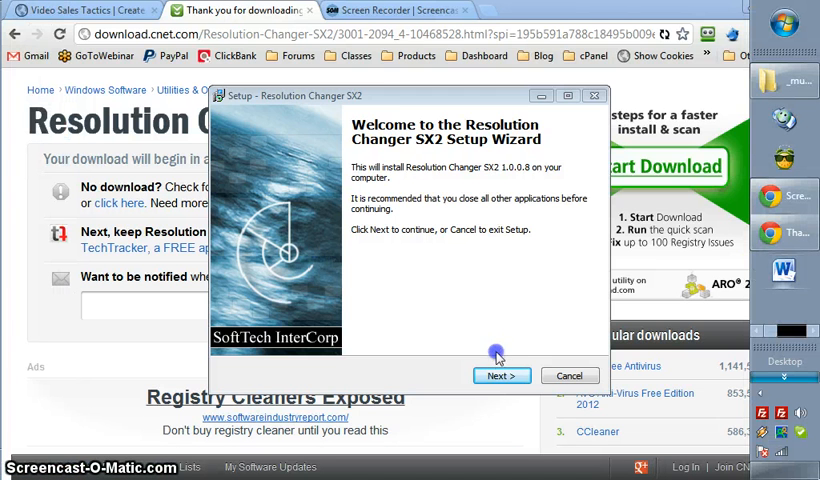
Run the Setup Wizard to Finish, accepting the license with no extra shortcut icons.
click(500, 376)
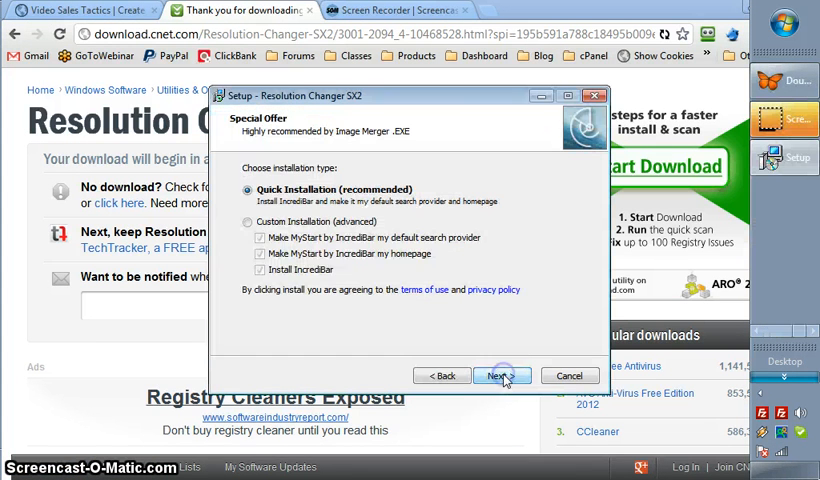
mouse_move(370, 190)
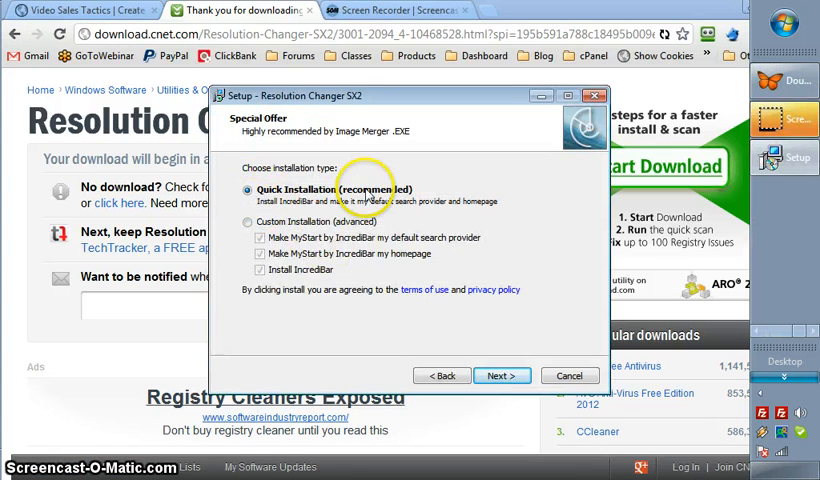
mouse_move(376, 318)
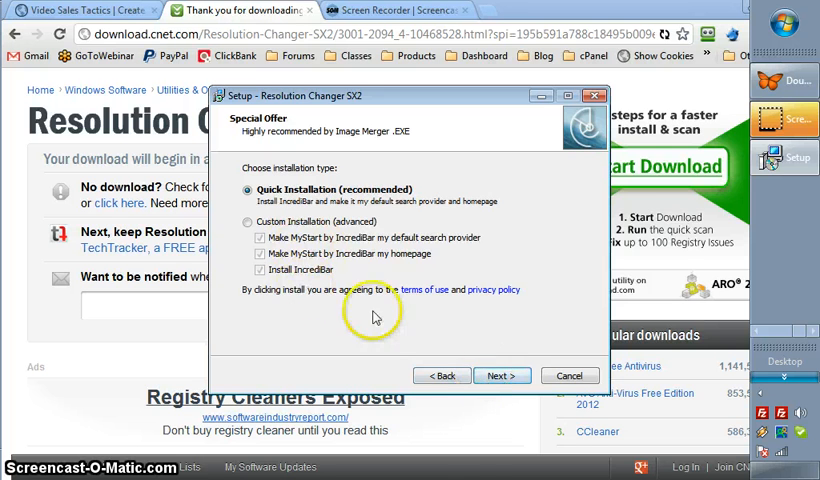
click(500, 376)
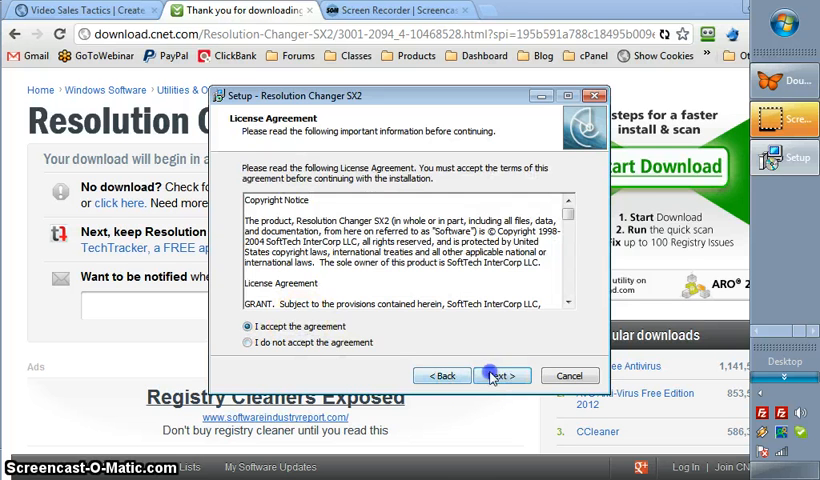
click(500, 376)
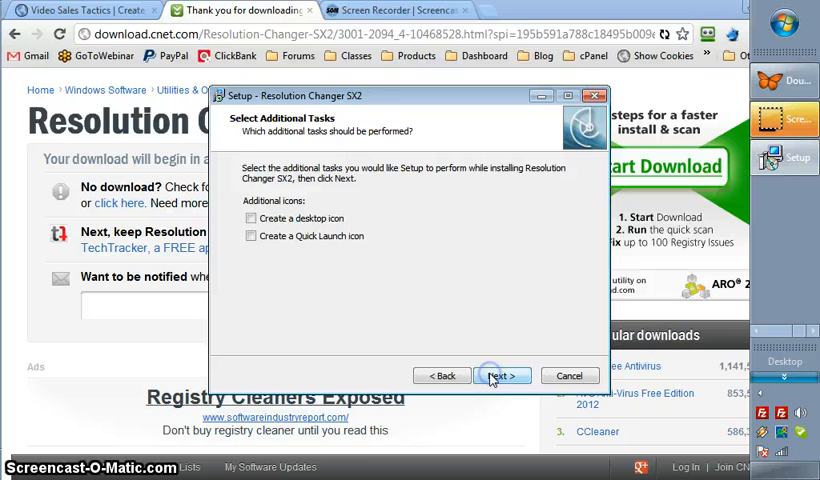
click(500, 376)
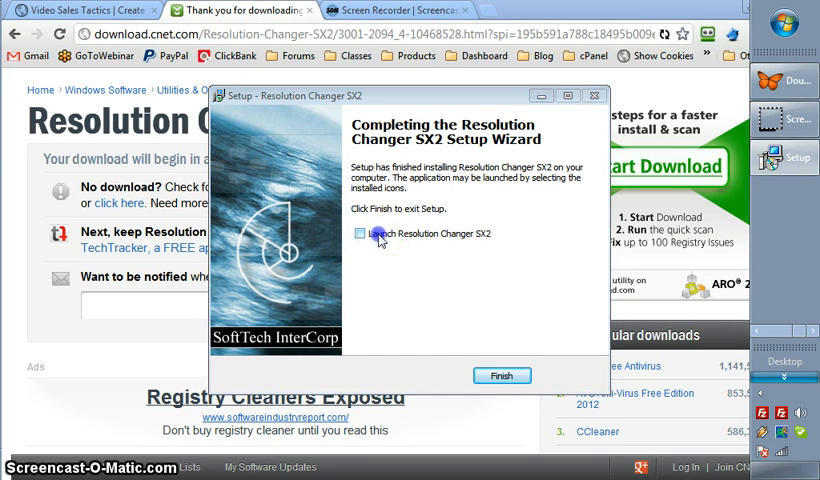
click(502, 376)
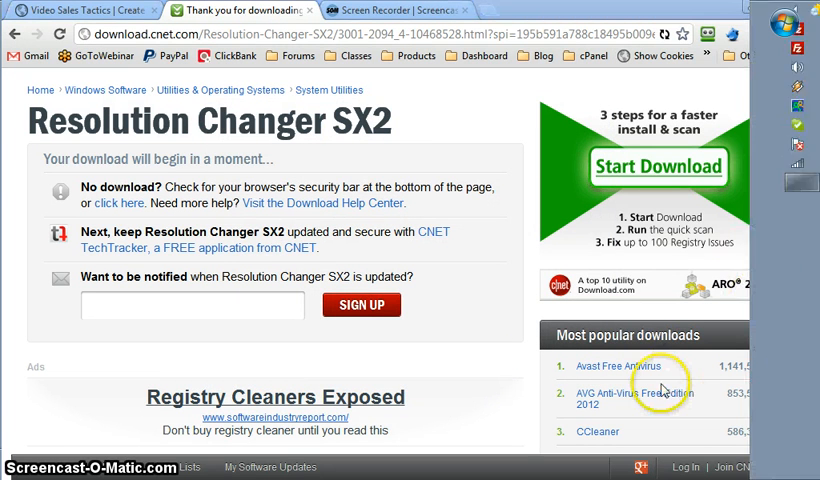
Expand the notification area's hidden icons to find Resolution Changer SX2.
click(598, 464)
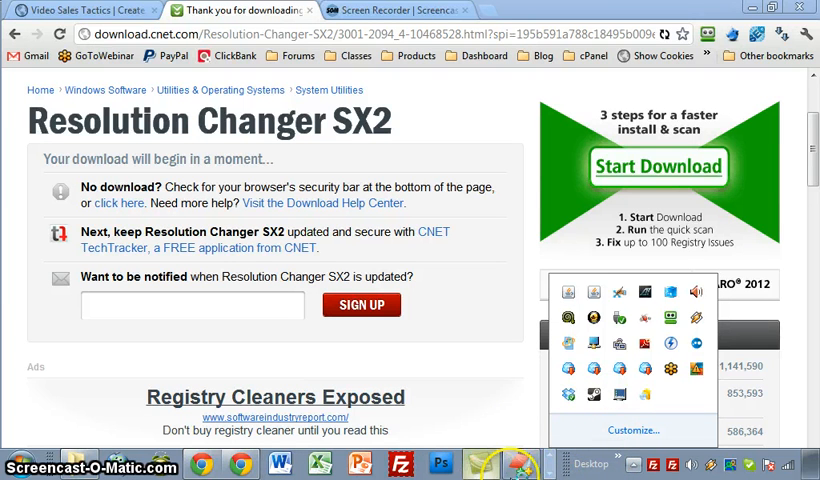
mouse_move(636, 464)
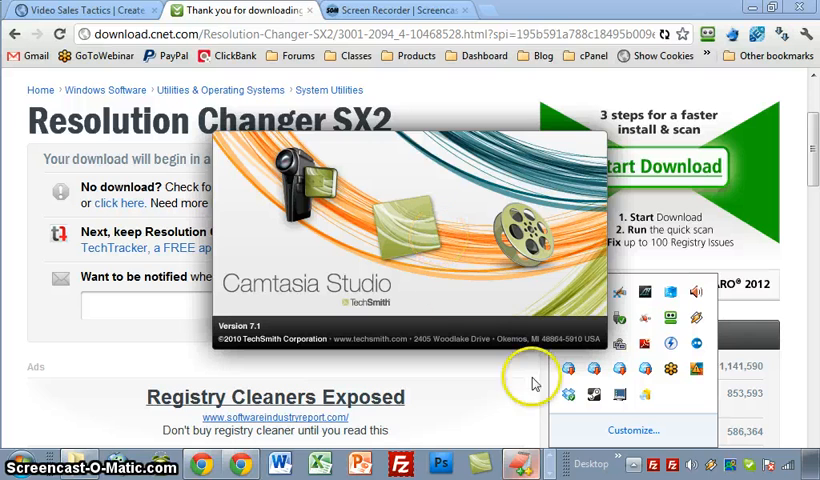
mouse_move(628, 400)
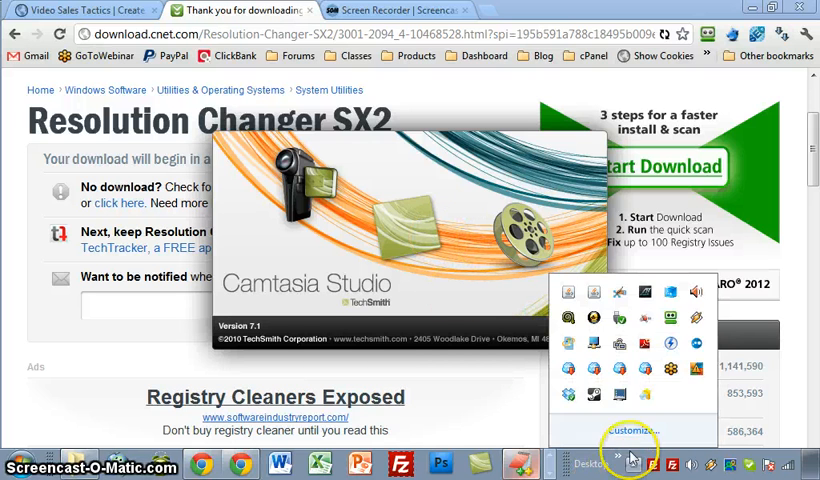
mouse_move(618, 396)
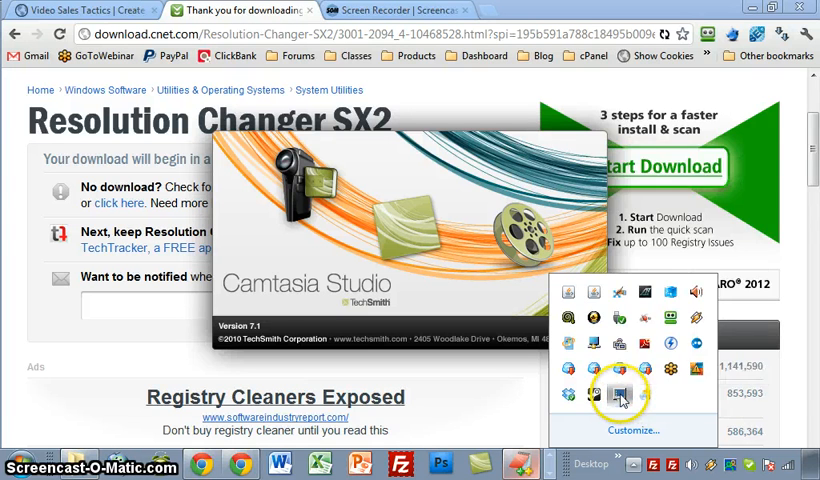
Show Resolution Changer SX2's All Resolutions list scrolled to the 1024 × 600 entries.
click(620, 396)
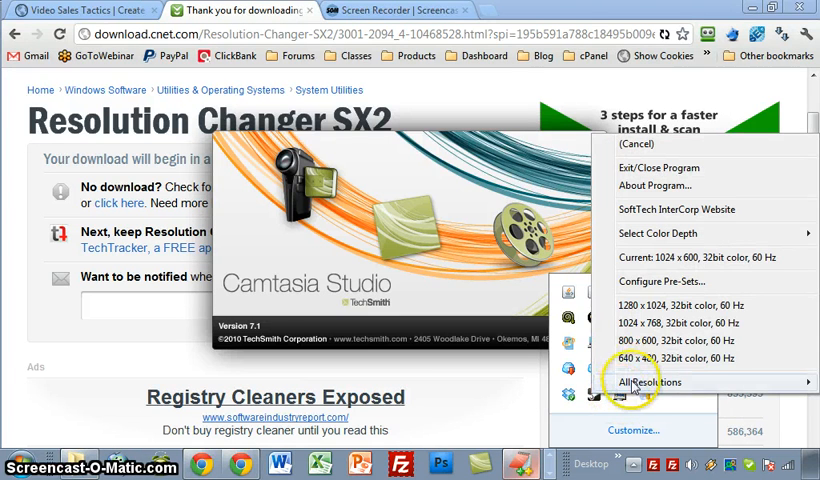
click(648, 382)
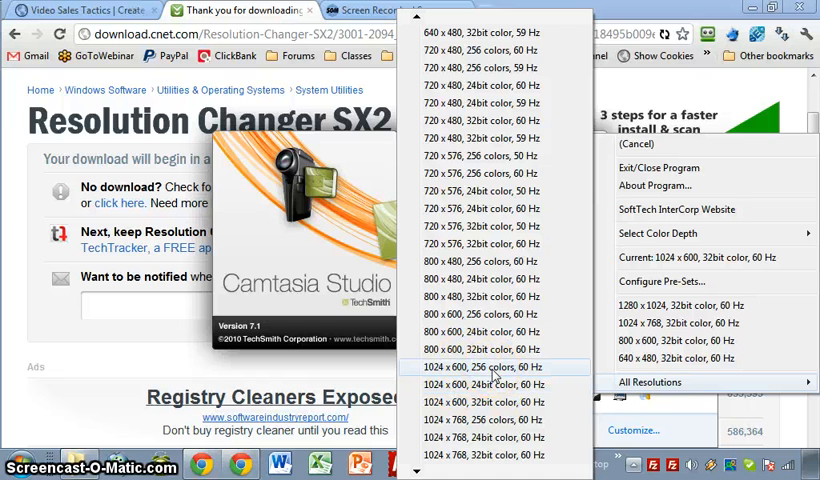
mouse_move(184, 68)
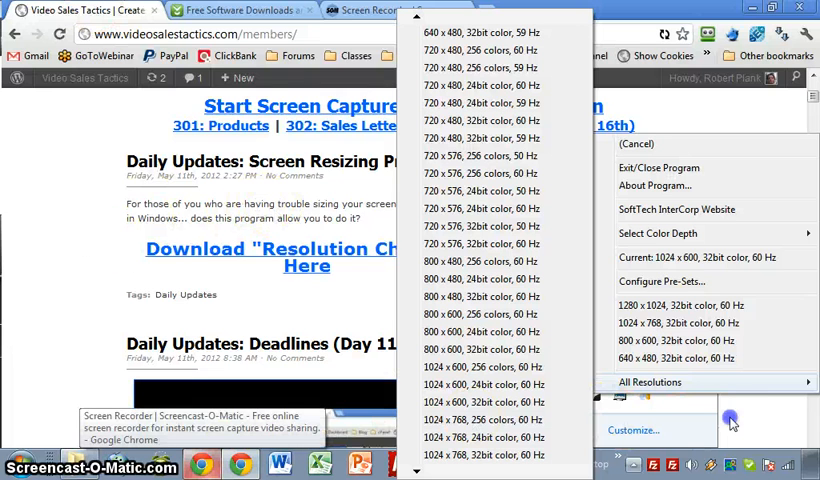
click(298, 280)
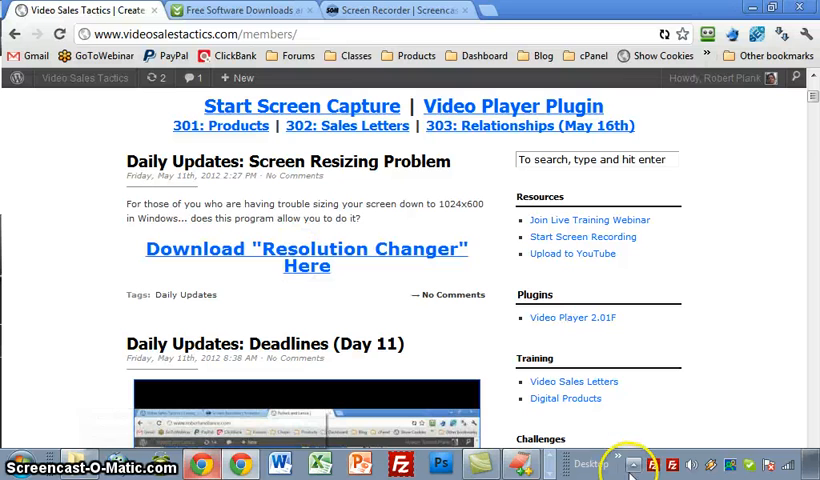
click(616, 464)
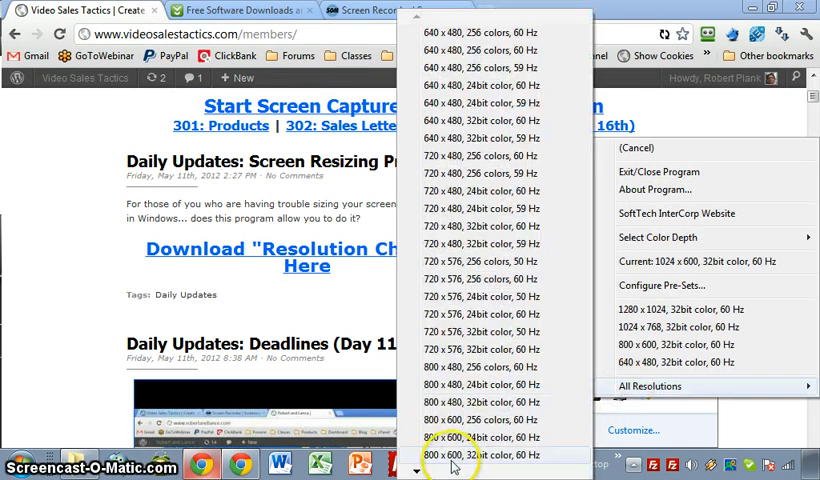
scroll(down, 3)
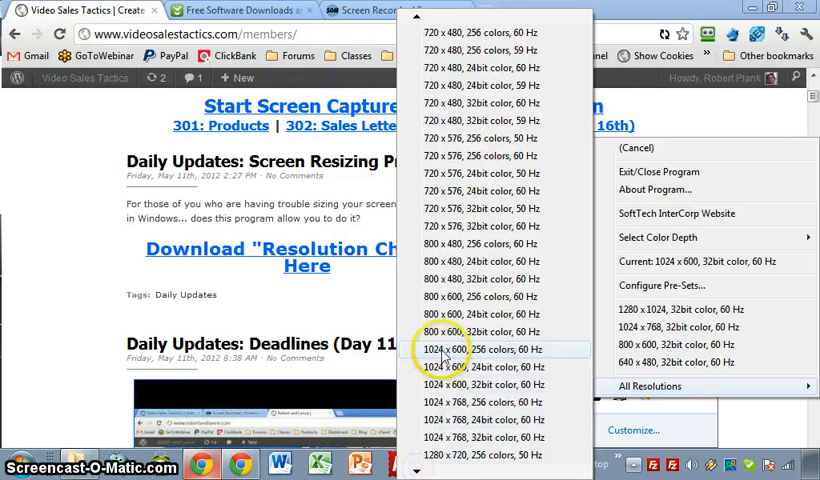
mouse_move(474, 384)
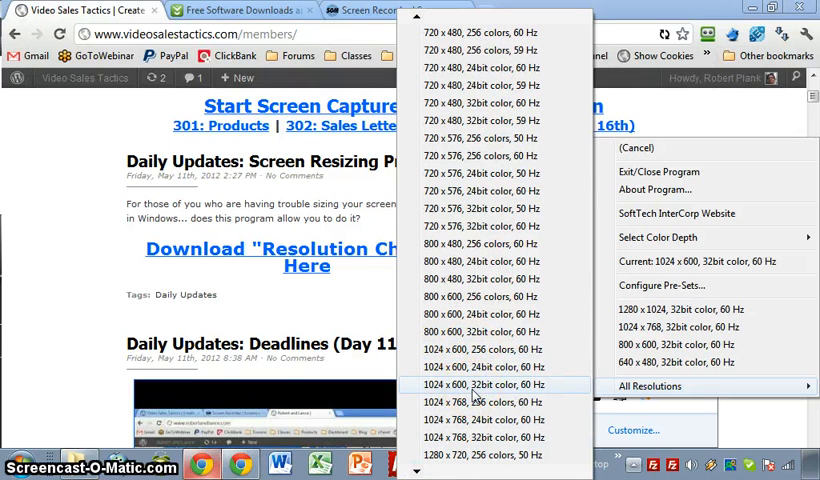